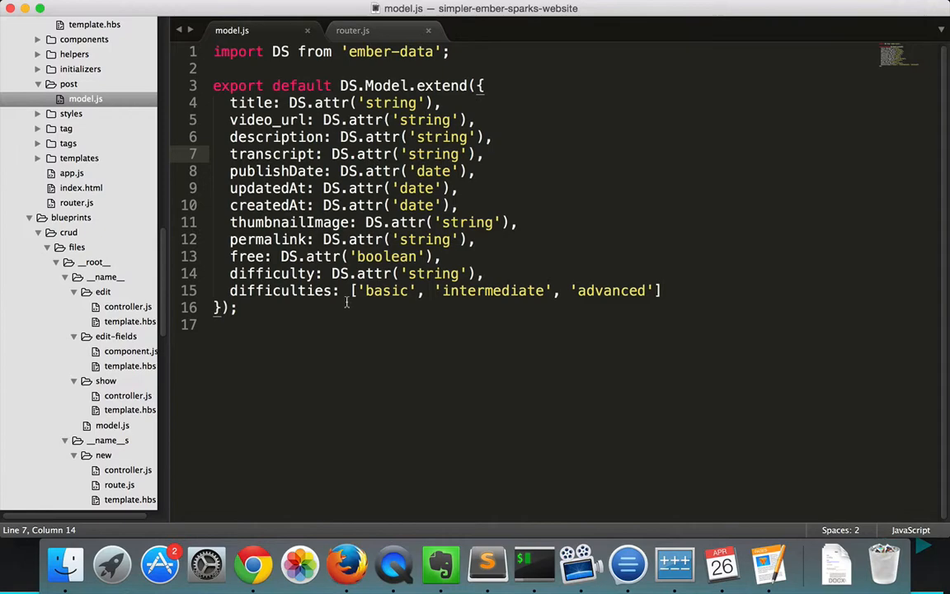
In router.js add a posts resource with new, plus a post resource (:post_id) with show and edit routes
left_click(353, 30)
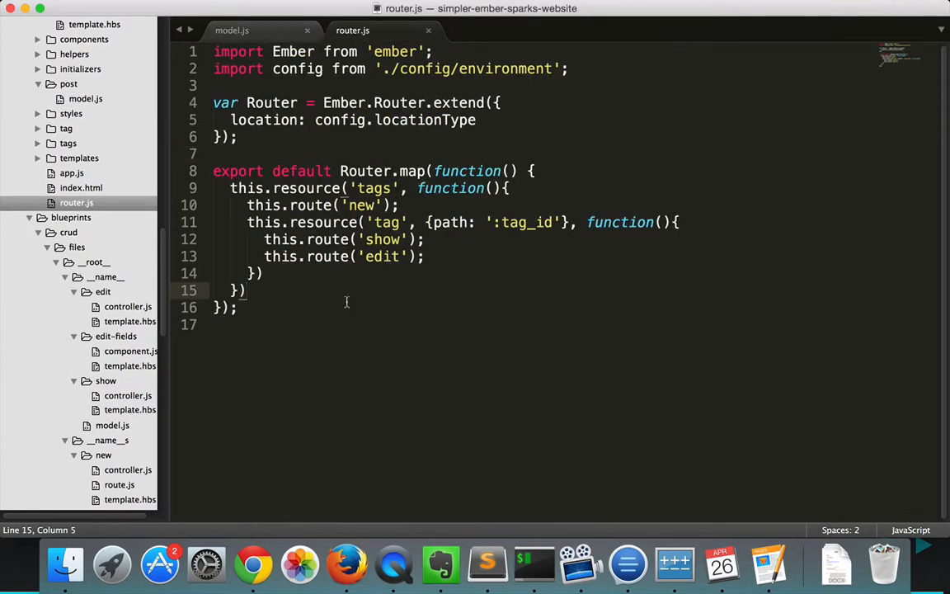
key("enter")
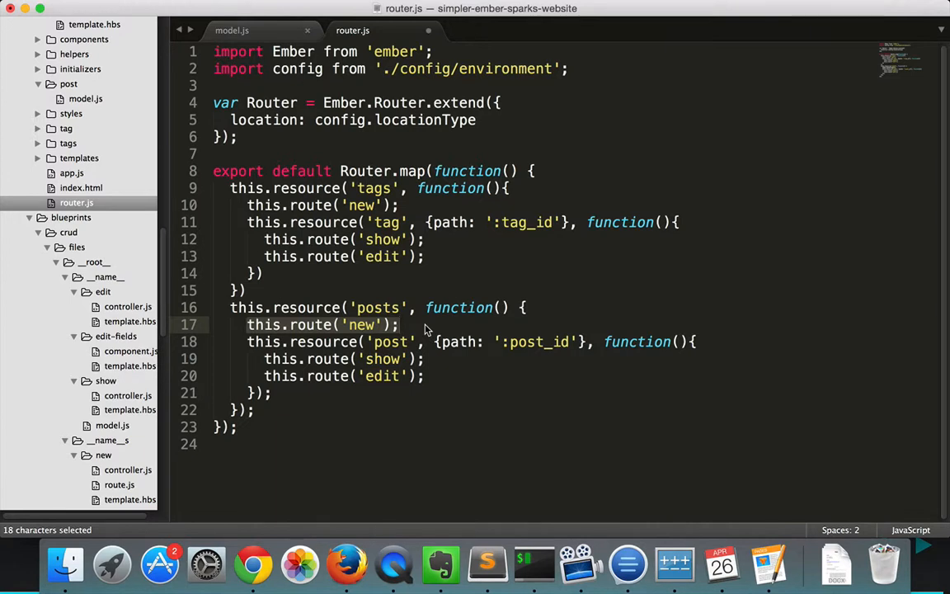
left_click(228, 308)
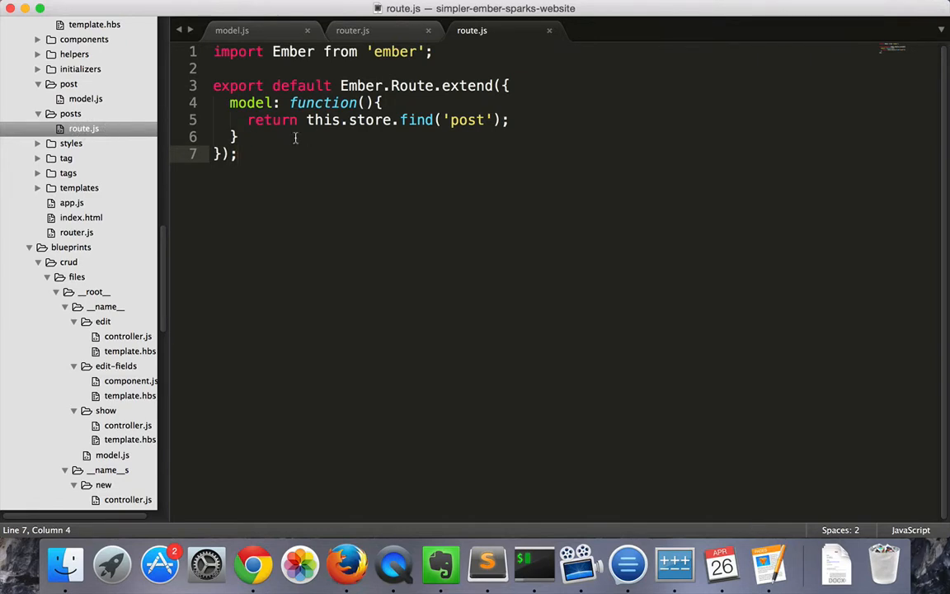
In posts/route.js return this.store.find('post') from the model hook
left_click_drag(229, 102, 239, 136)
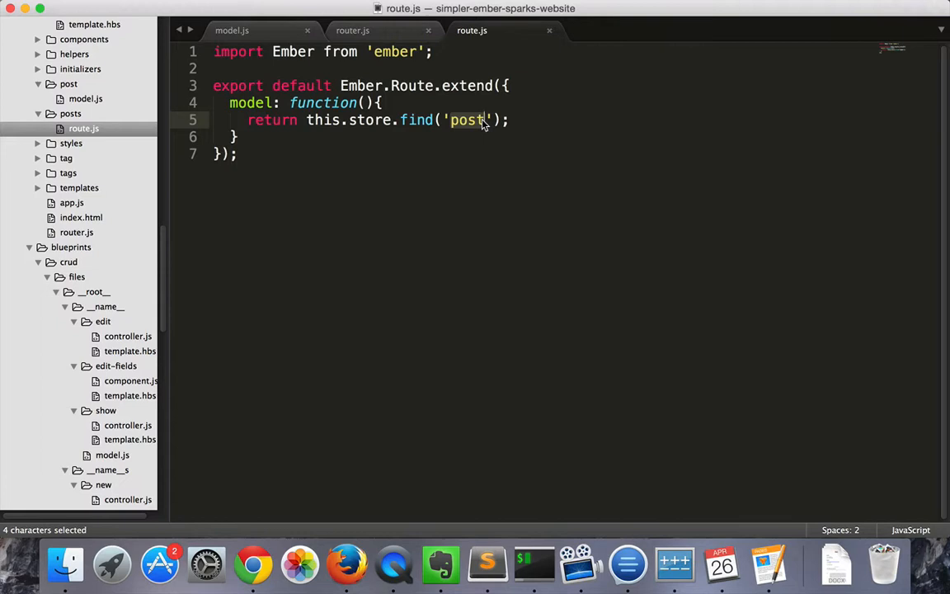
left_click(94, 142)
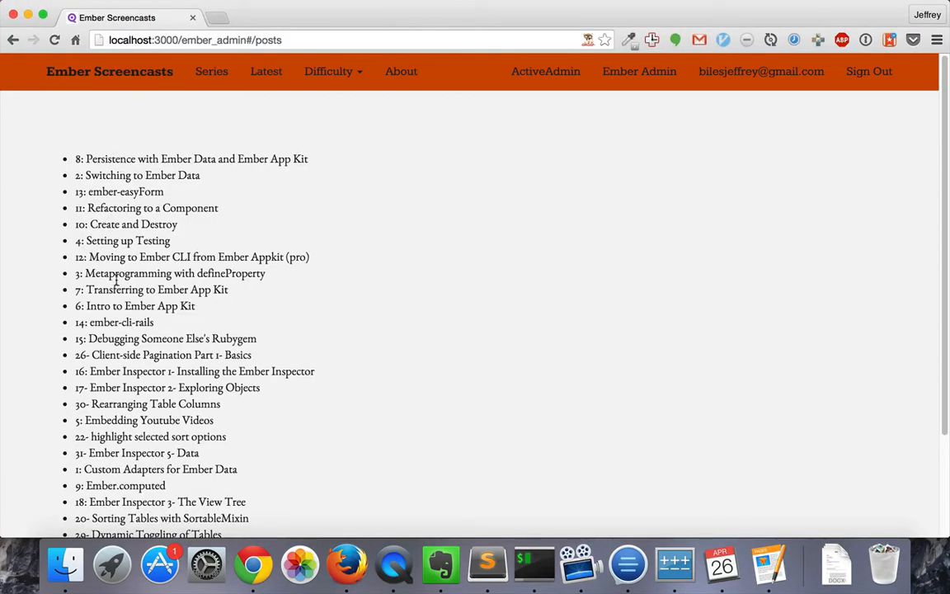
mouse_move(122, 158)
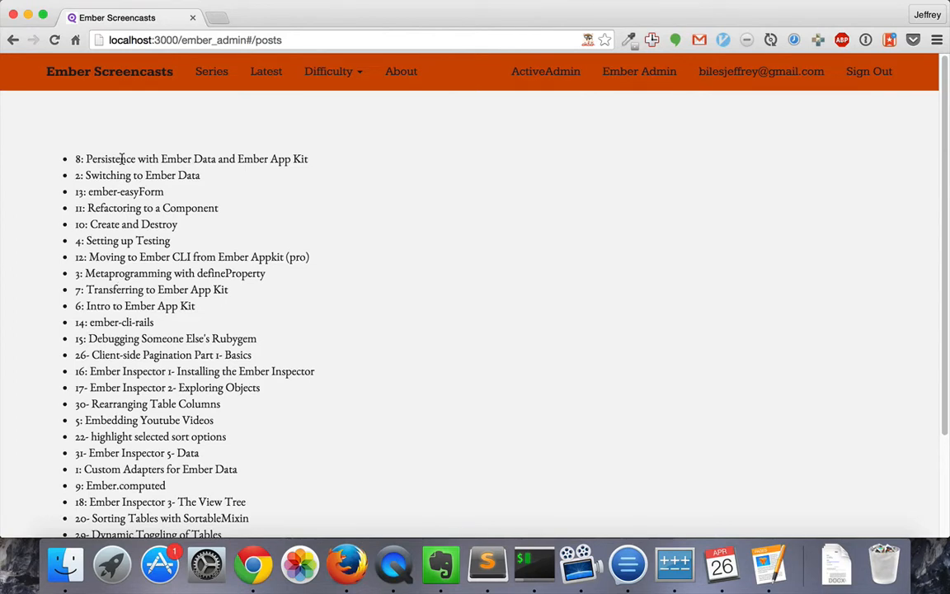
mouse_move(318, 188)
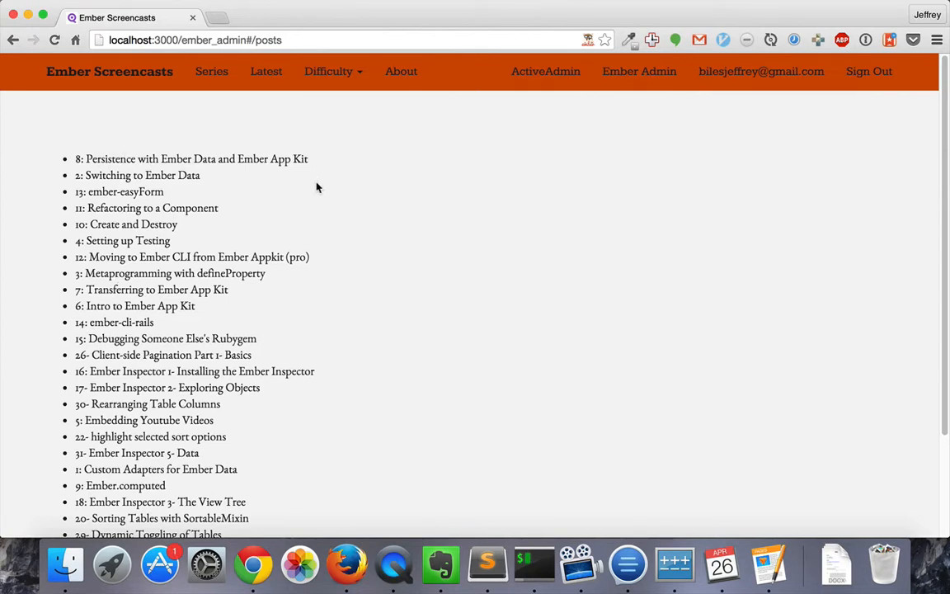
mouse_move(426, 353)
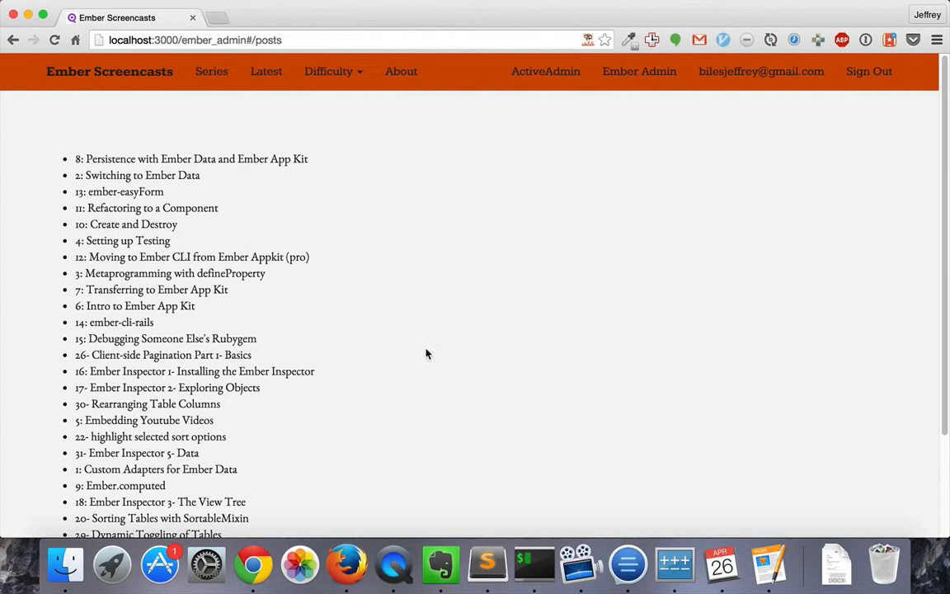
mouse_move(396, 226)
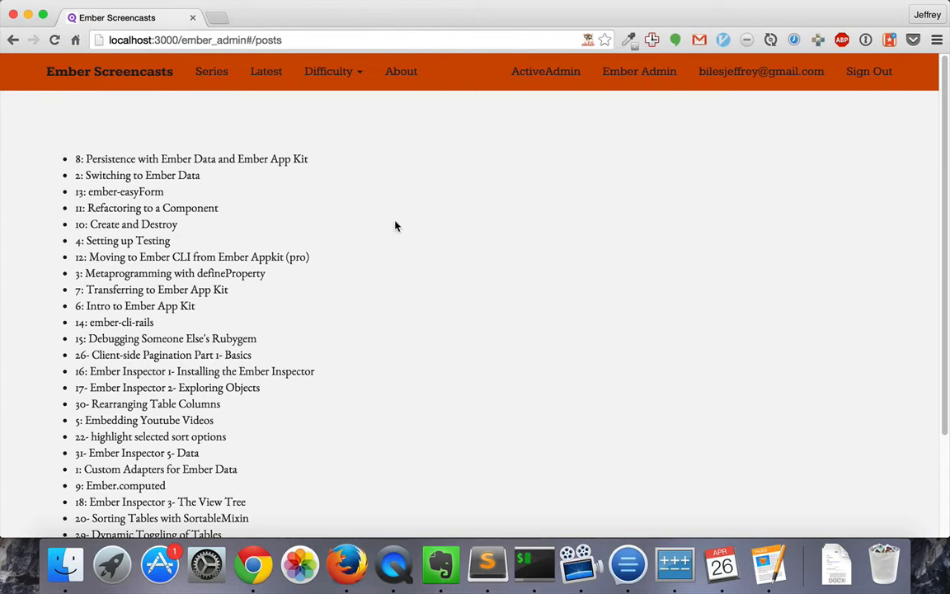
mouse_move(202, 155)
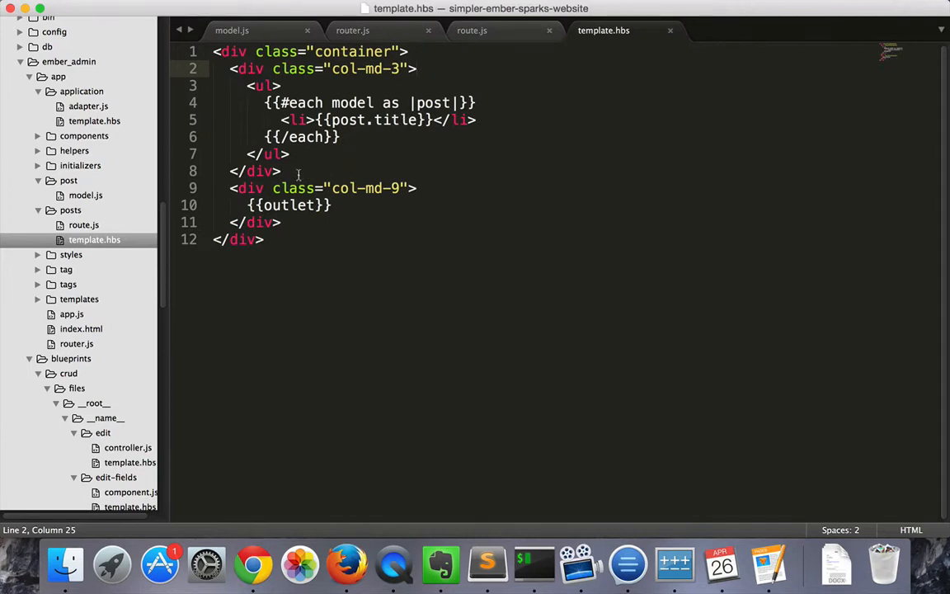
Wrap the post list in a col-md-3 div and the {{outlet}} in a col-md-9 div, then return to router.js
left_click_drag(328, 188, 399, 188)
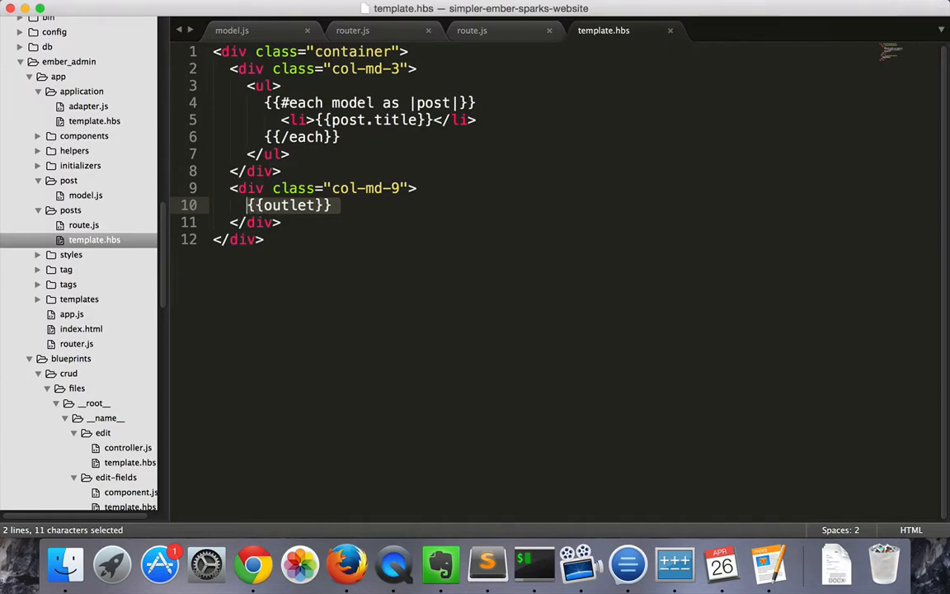
left_click(353, 30)
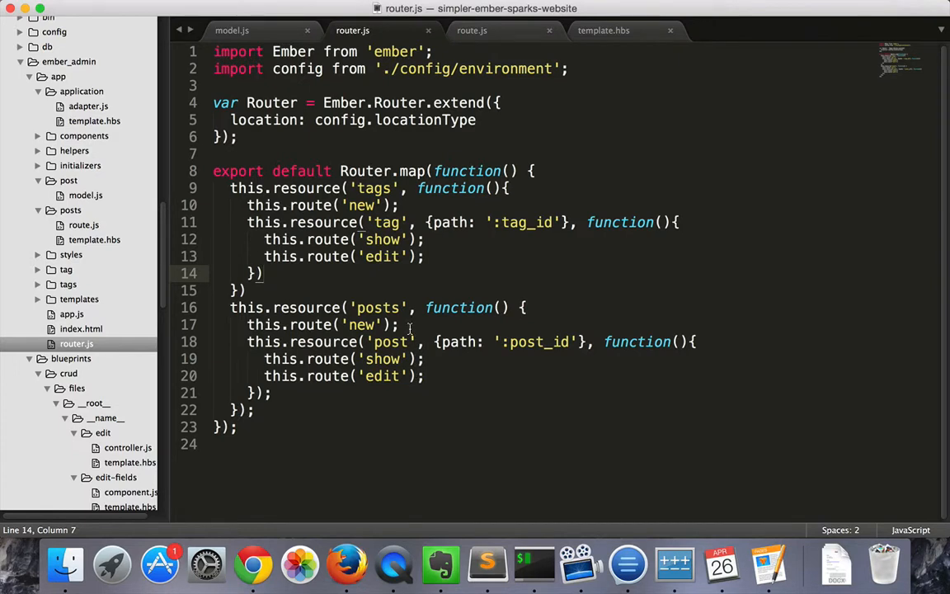
mouse_move(409, 326)
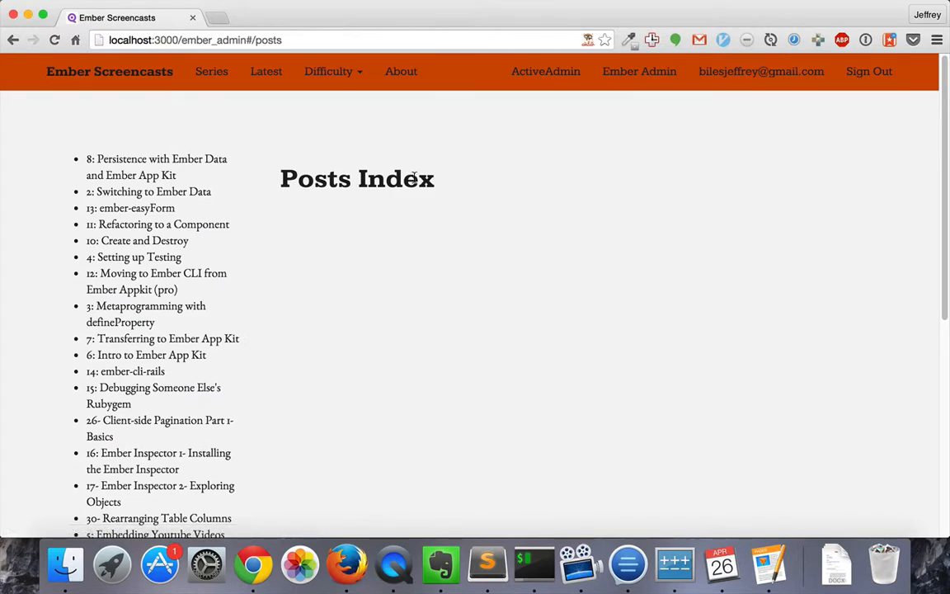
mouse_move(290, 40)
type("<h1")
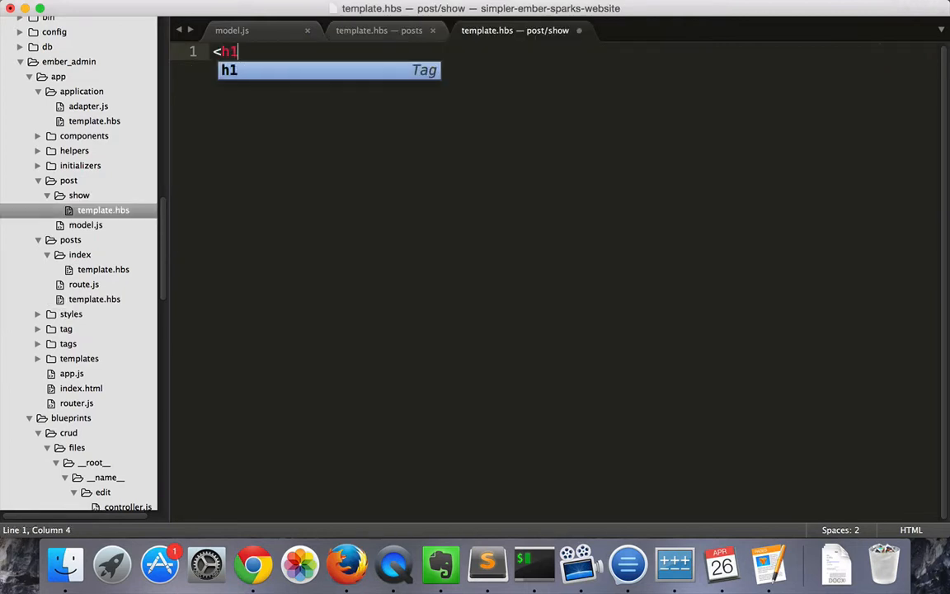
Write <h1>Show Post</h1> followed by {{model.title}} in post/show/template.hbs
type(">Show")
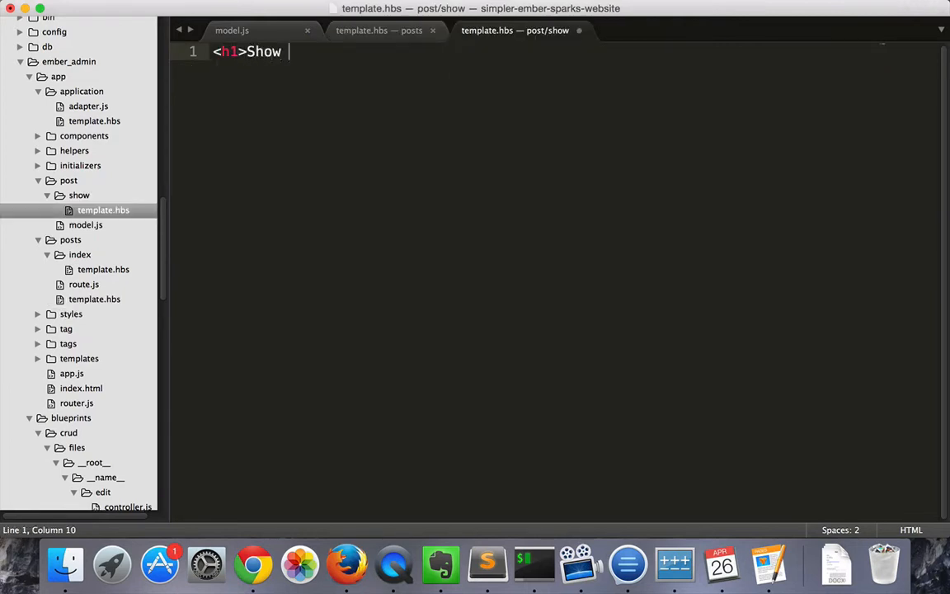
type("Post</h1>")
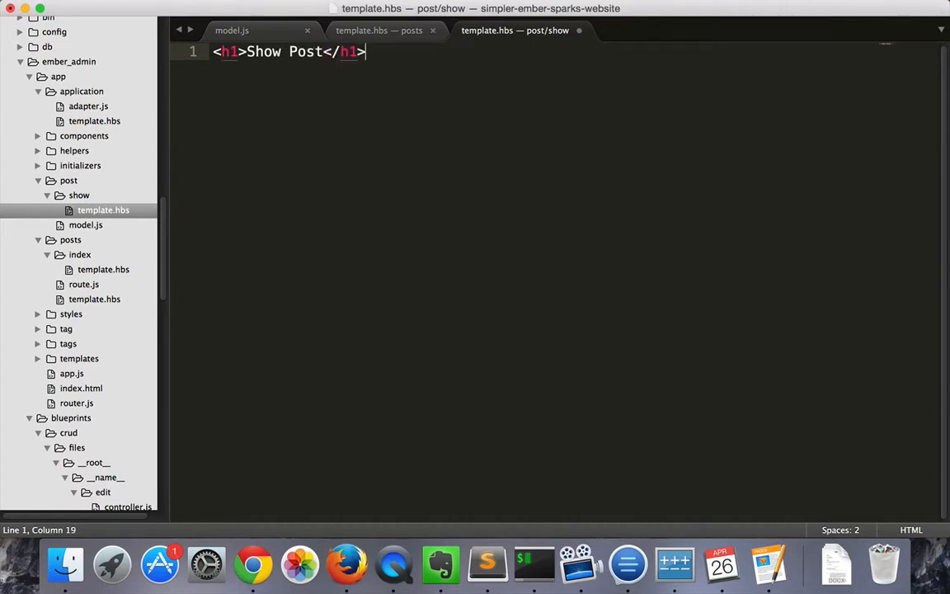
type("{{model.title}}")
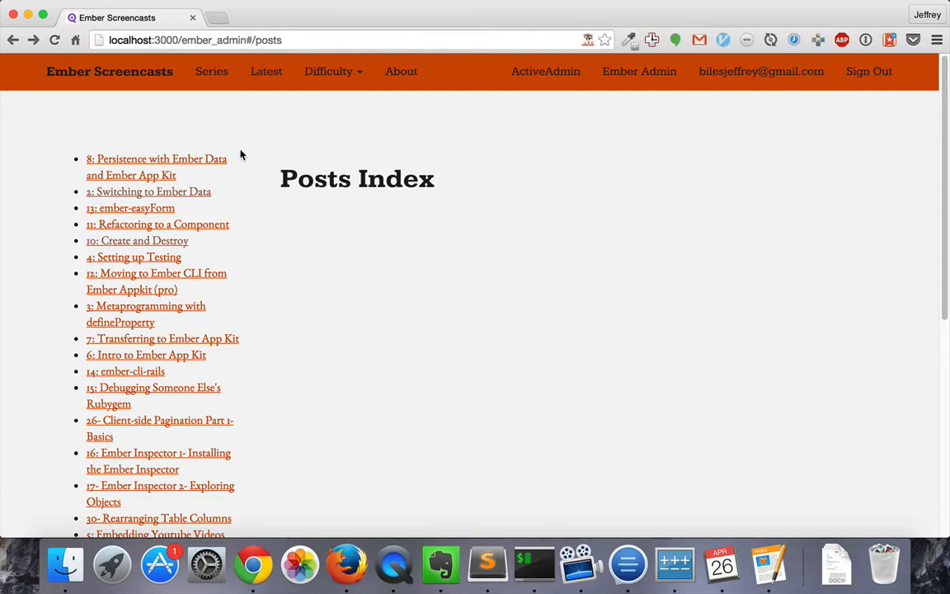
Visit the show pages of the Switching to Ember Data post and another post from the list
left_click(149, 191)
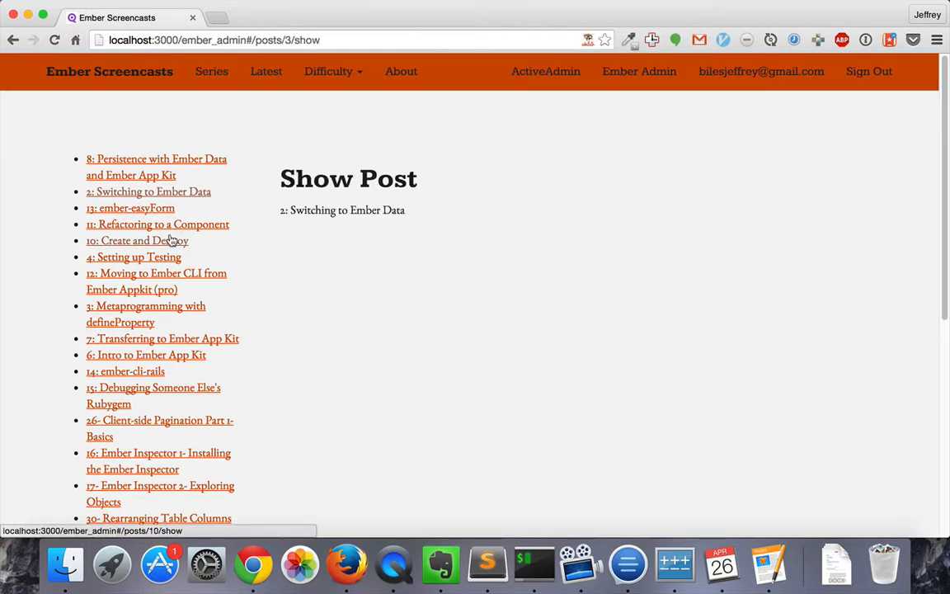
left_click(137, 240)
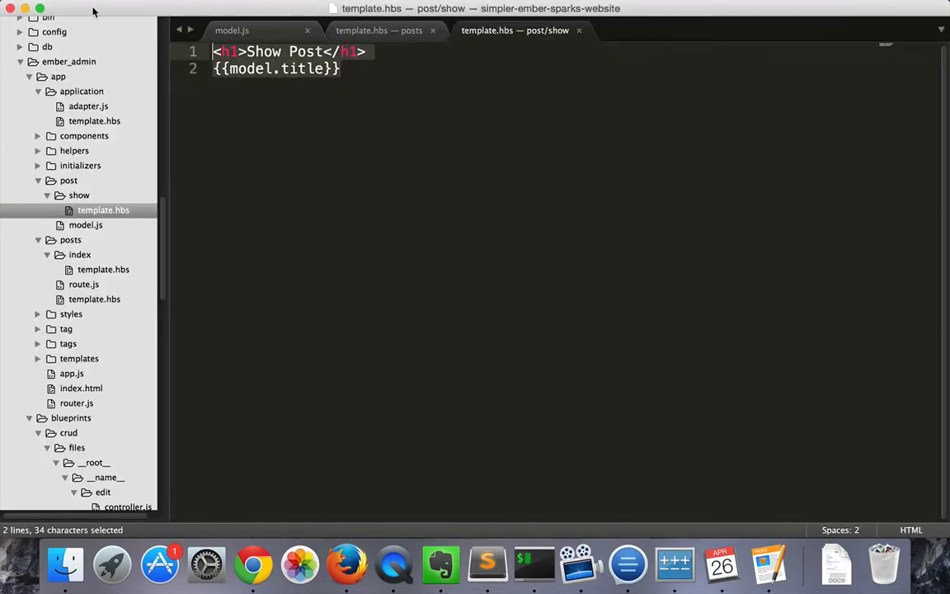
Add <p>Title: {{model.title}}</p> as the first labelled paragraph of the show template
type("<p>Title: {{model.title}}</p>")
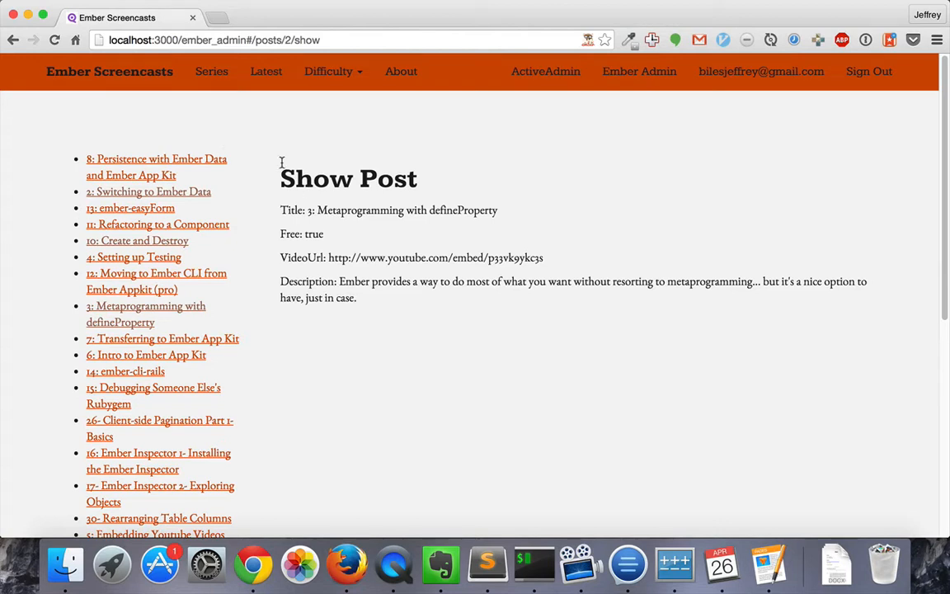
mouse_move(281, 178)
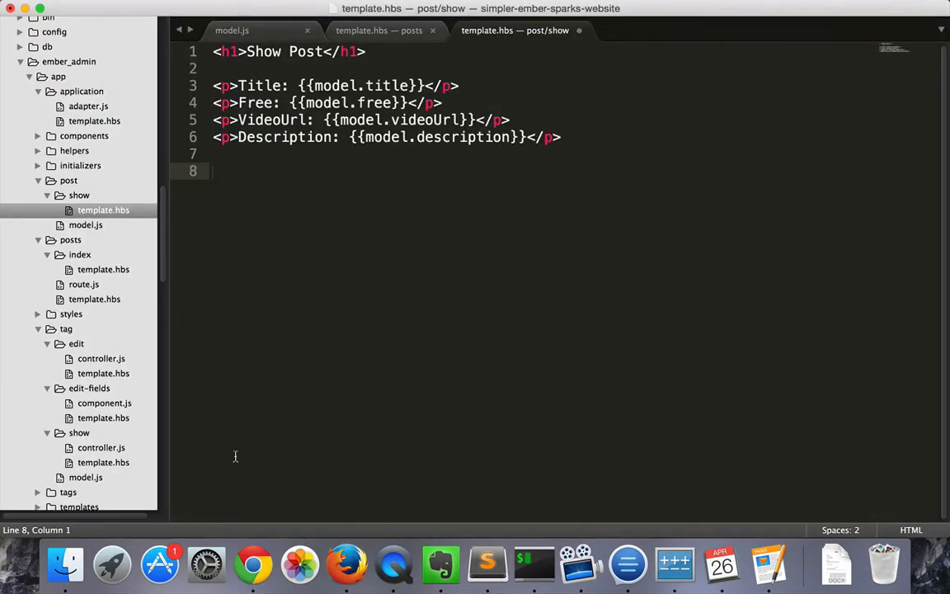
Add a pull-right Delete button and a delete action calling this.get('model').destroyRecord(), then save
type("<button {{action 'delete'}} class=\"pull-right\">Delete</button>")
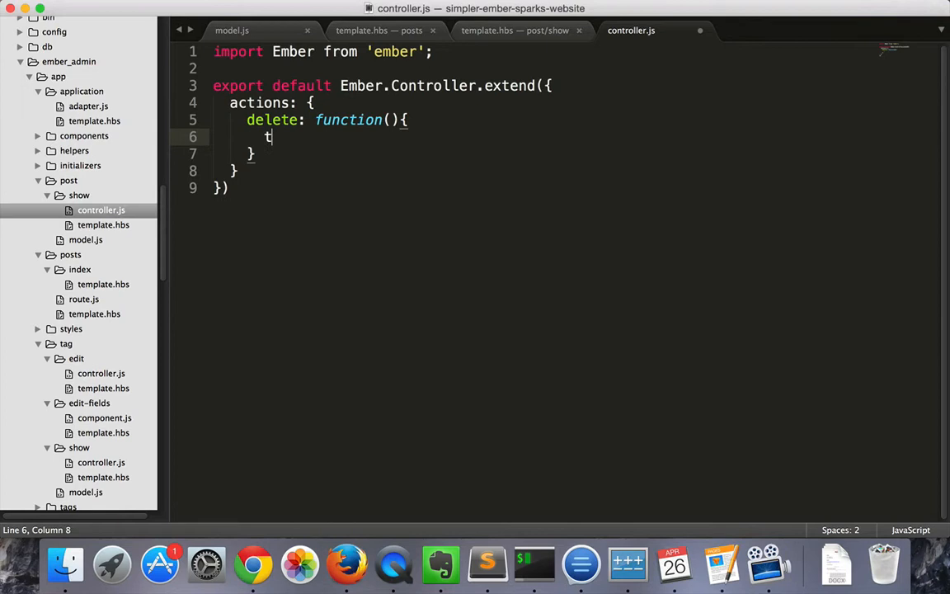
type("his.get('model')")
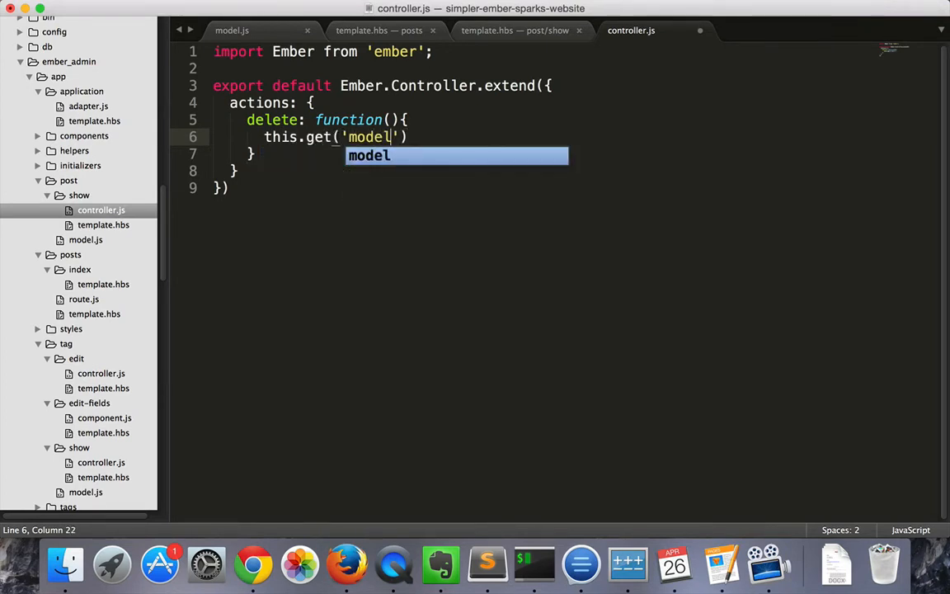
key("Escape")
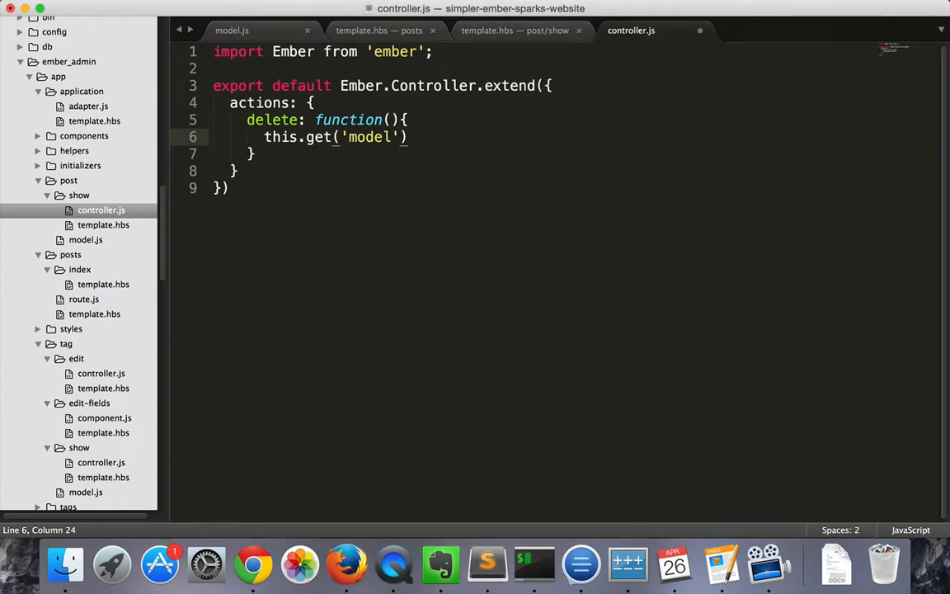
type(".")
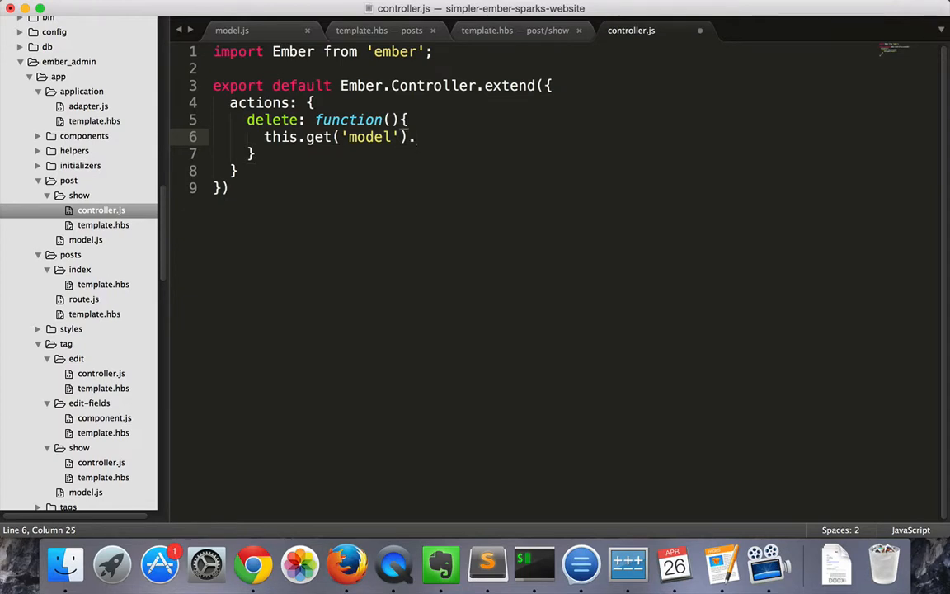
type("destroy")
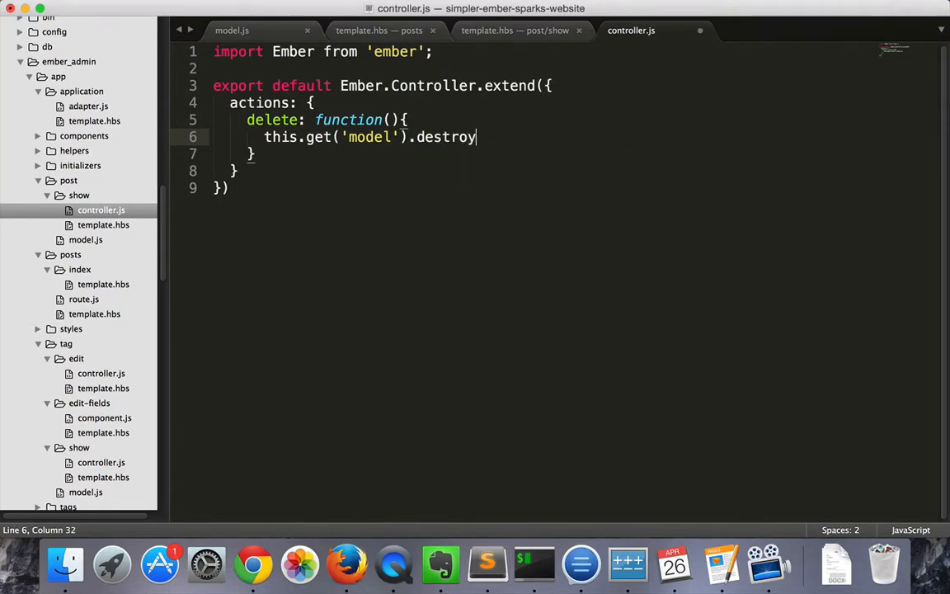
type("Record()")
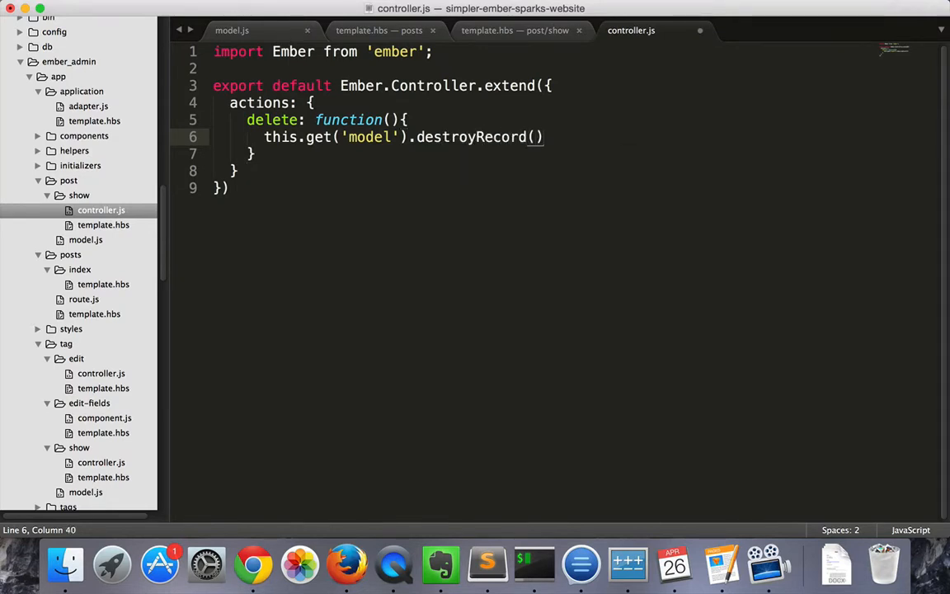
key("cmd+s")
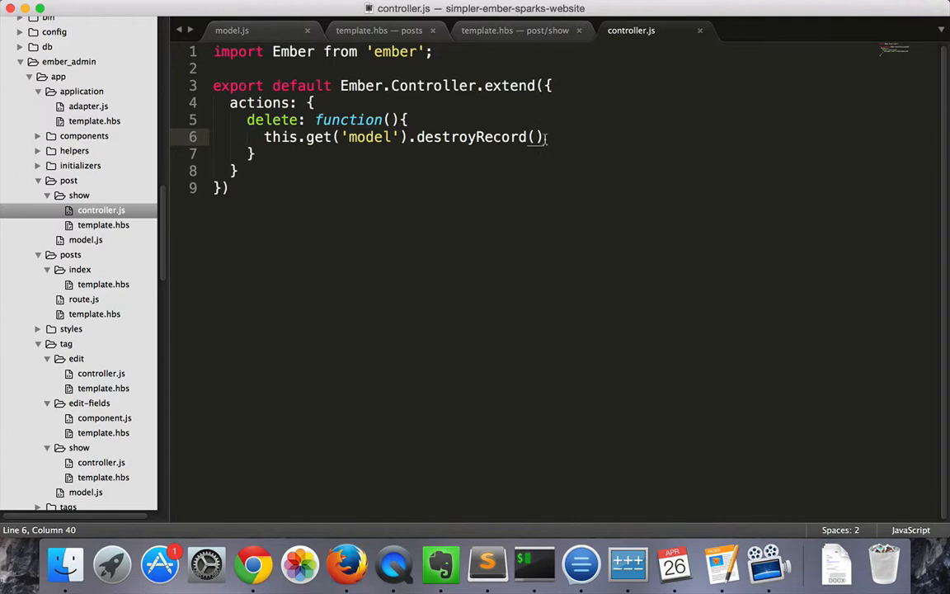
Chain .then(()=>{ this.transitionToRoute('posts') }) so deletion returns to the posts list
type(".then")
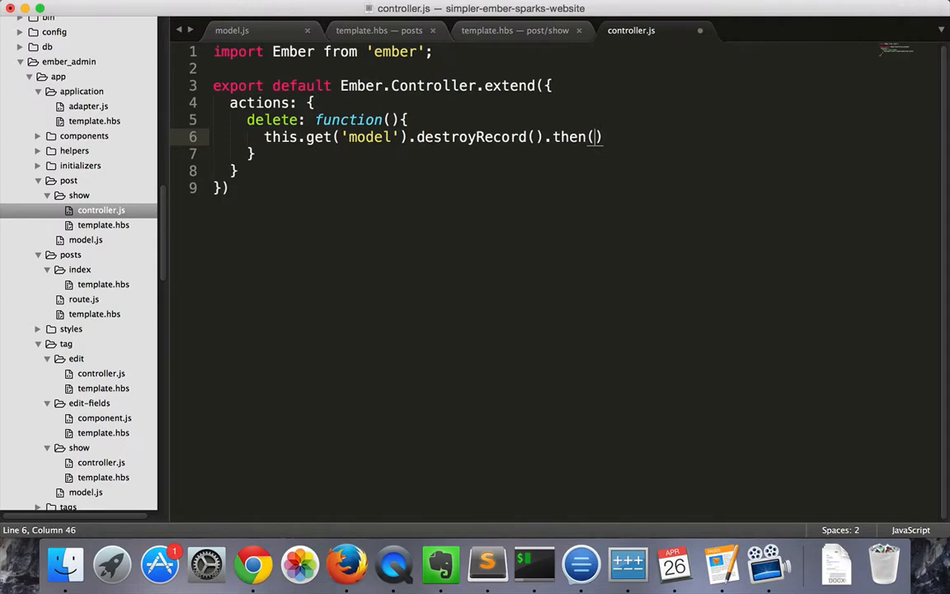
type("()=>)")
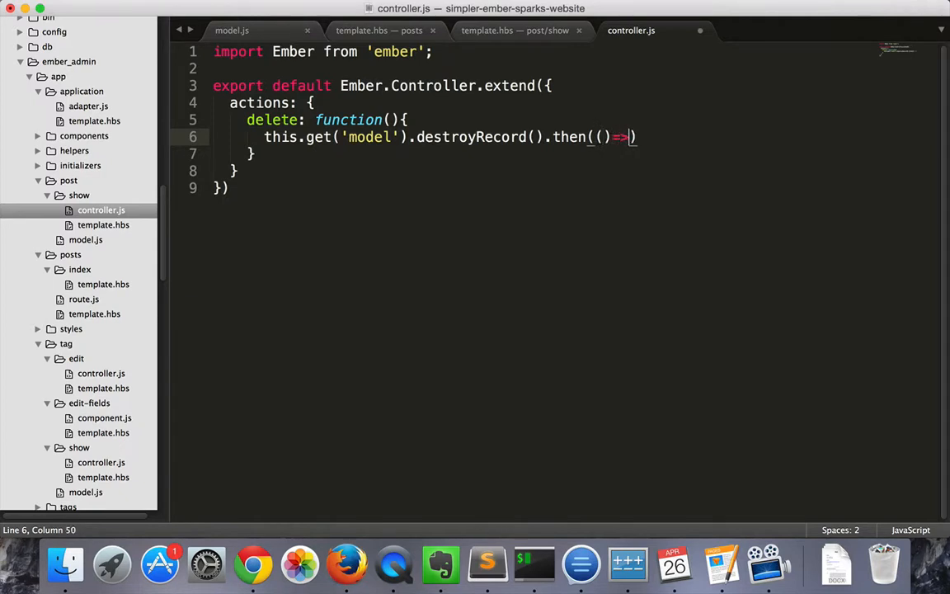
type("{}")
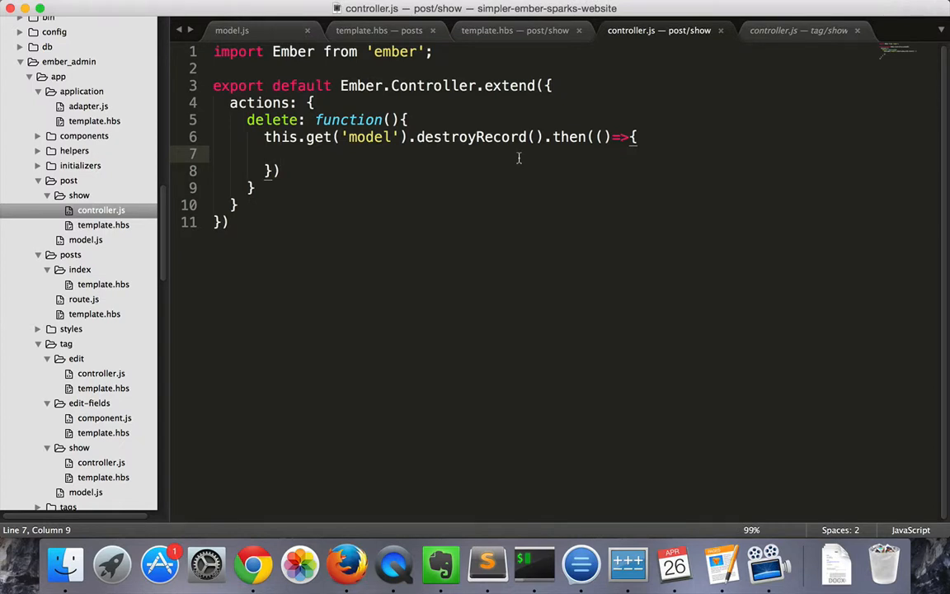
type("this.")
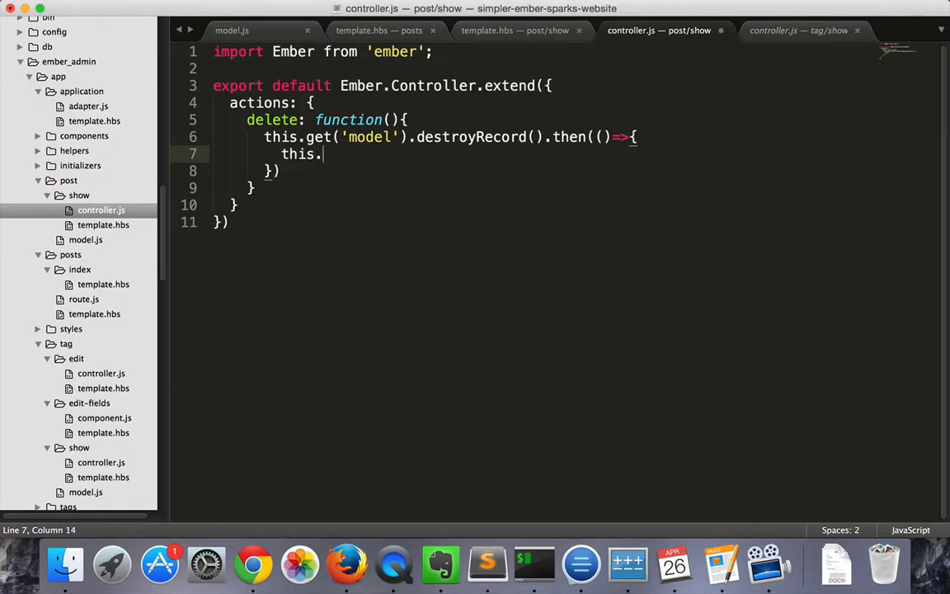
type("transitionToRoute")
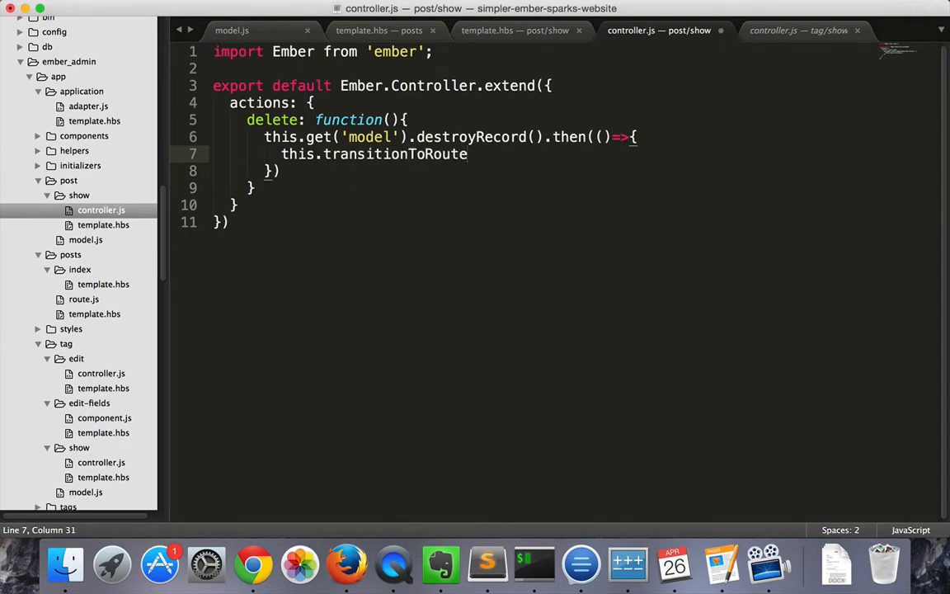
type("('posts')")
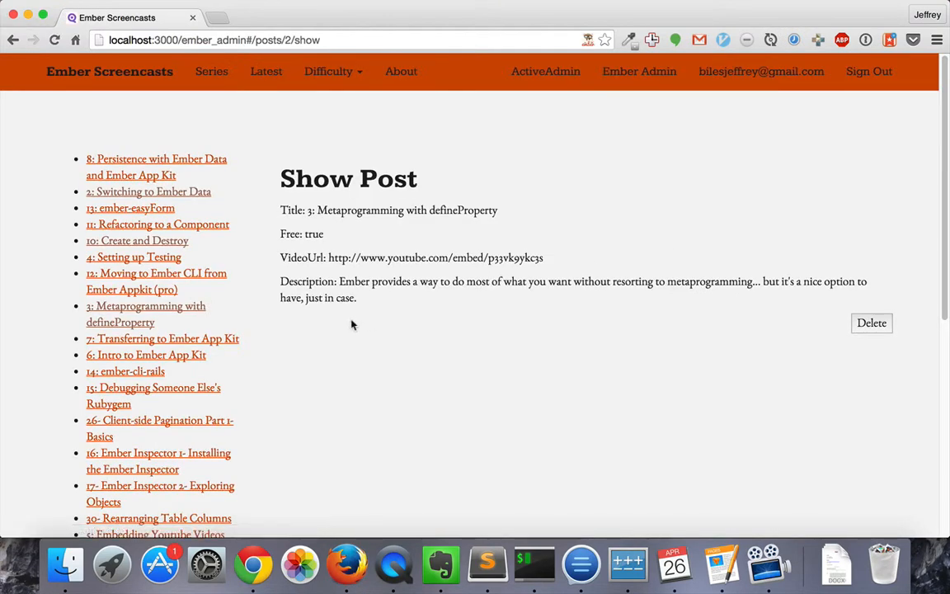
Delete the Metaprogramming with defineProperty post and search the list for 'defineProp' to confirm it is gone
left_click(871, 321)
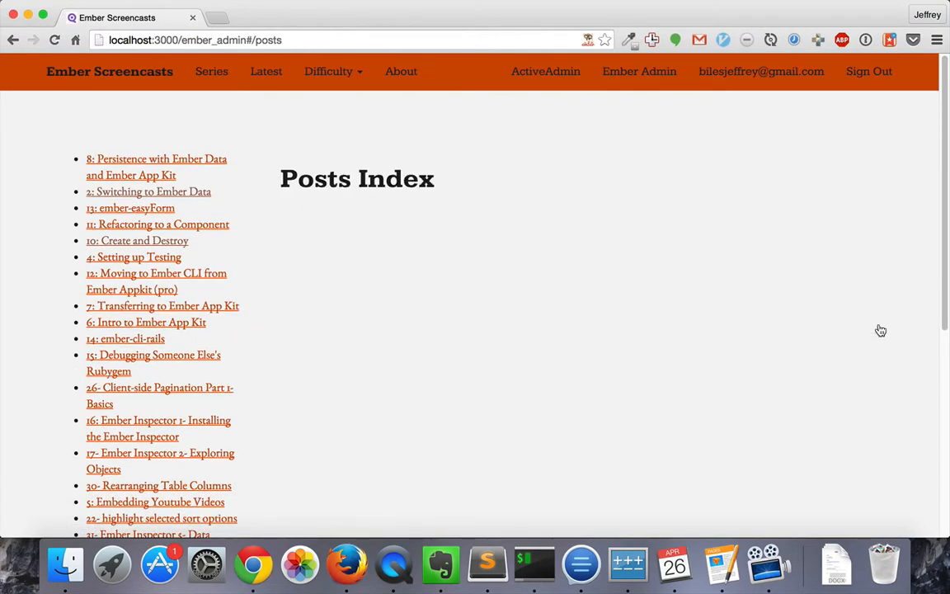
mouse_move(391, 460)
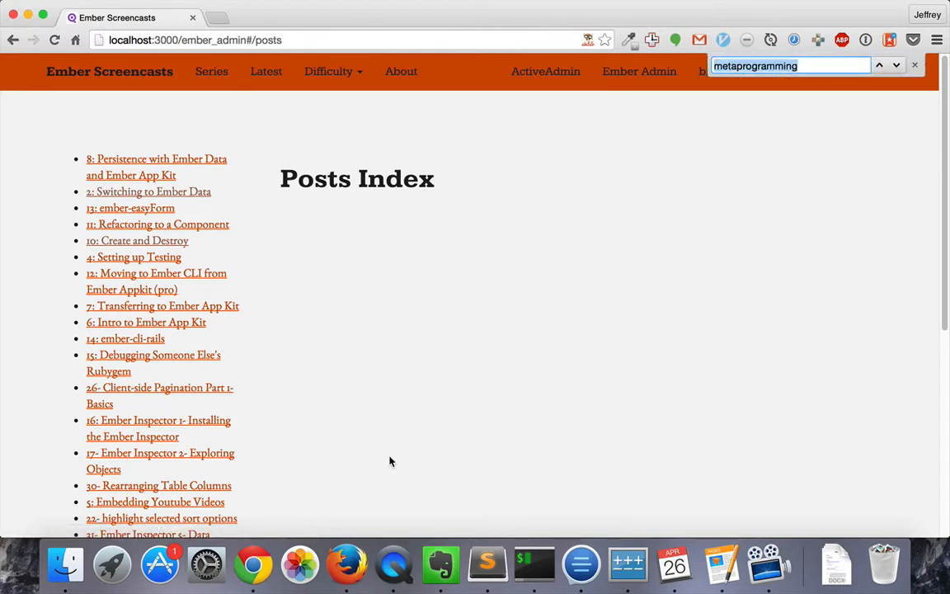
type("defineProp")
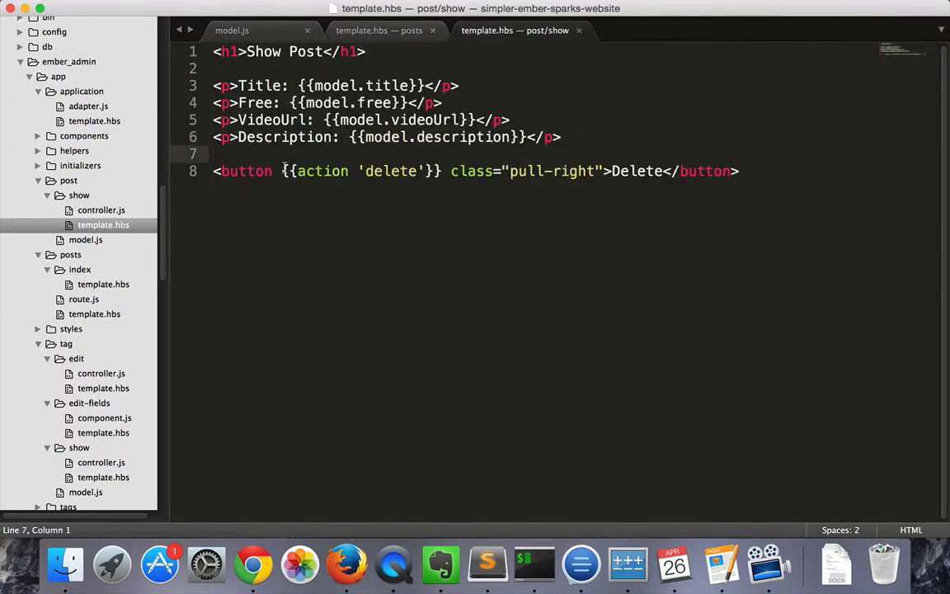
Add {{#link-to 'post.edit' model tagName="button"}}Edit{{/link-to}} and follow it to the empty edit page
type("{{#link-to 'post.edit' model tagName=\"button\"}}Edit{{/link-to}}")
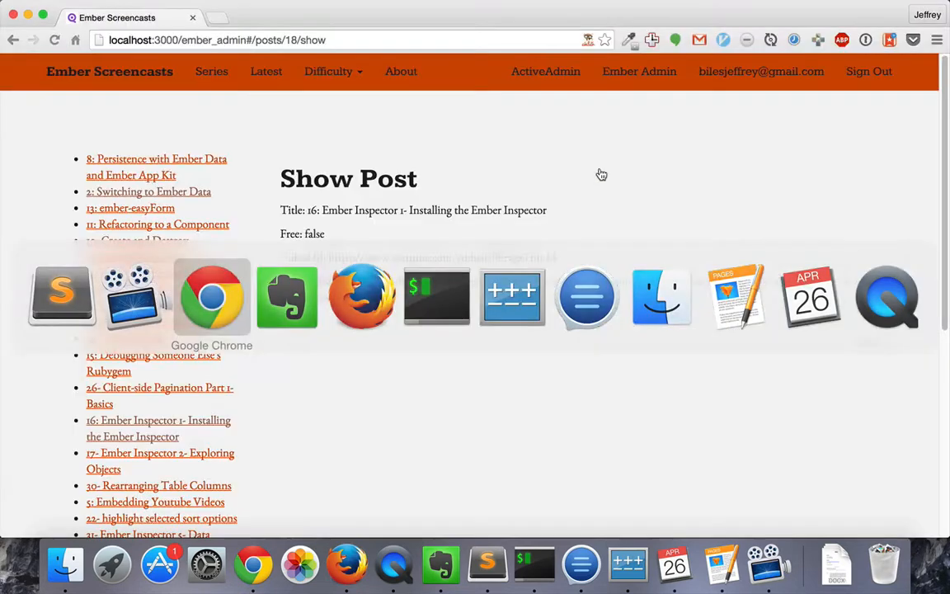
mouse_move(412, 231)
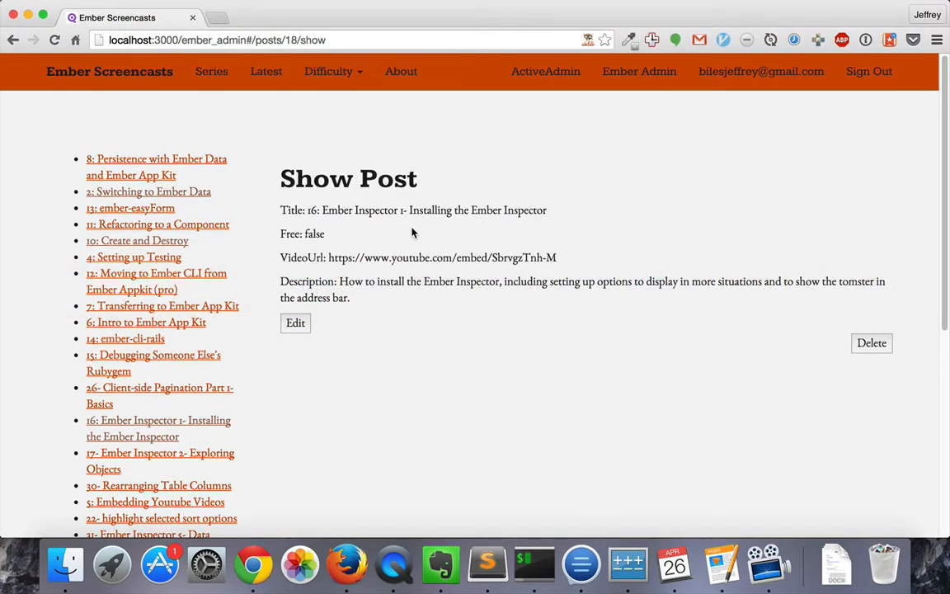
left_click(294, 321)
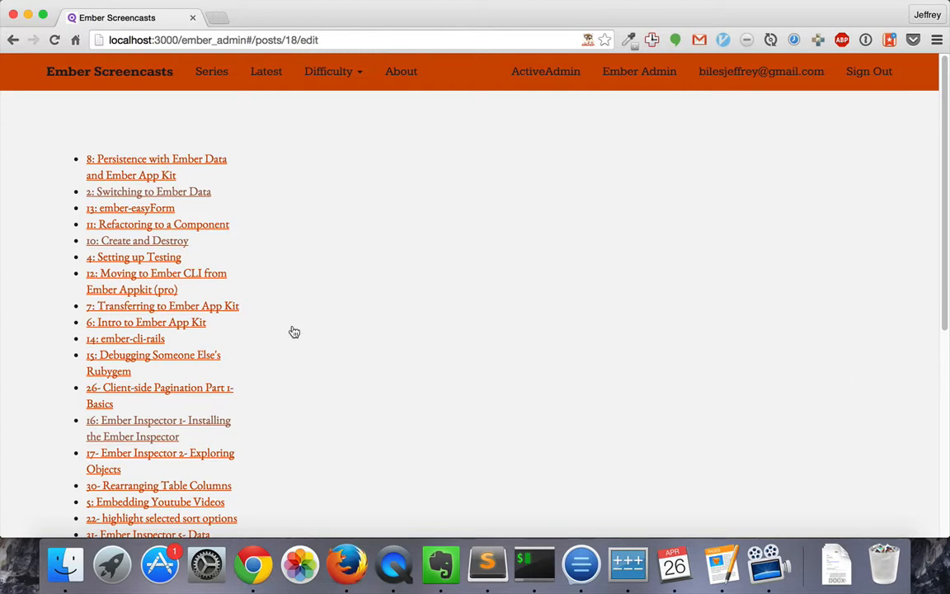
left_click(316, 40)
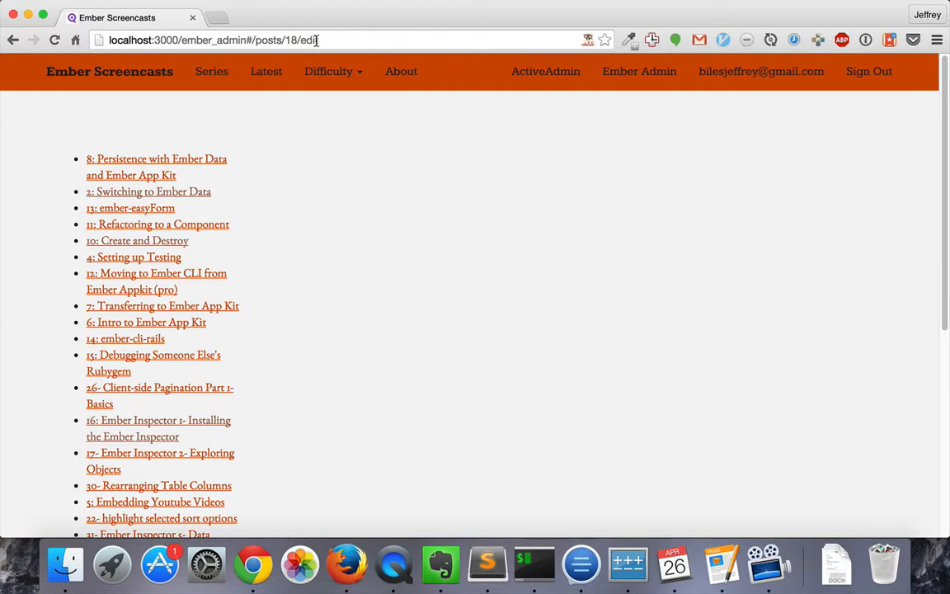
mouse_move(508, 245)
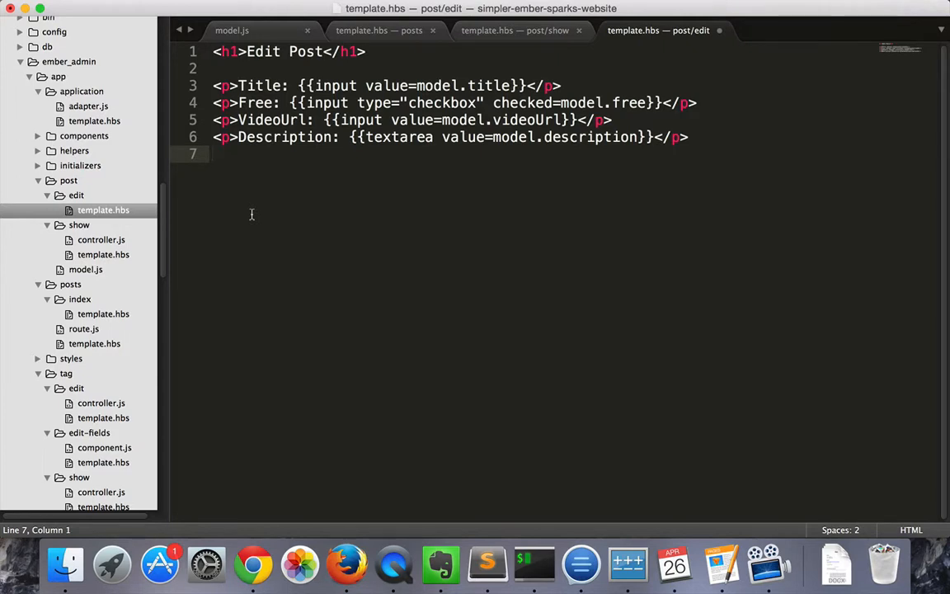
Finish the edit form with <button {{action 'save'}}>Save</button> below the title, free, videoUrl and description fields
type("<button {{action 'save'}}>Save</button>")
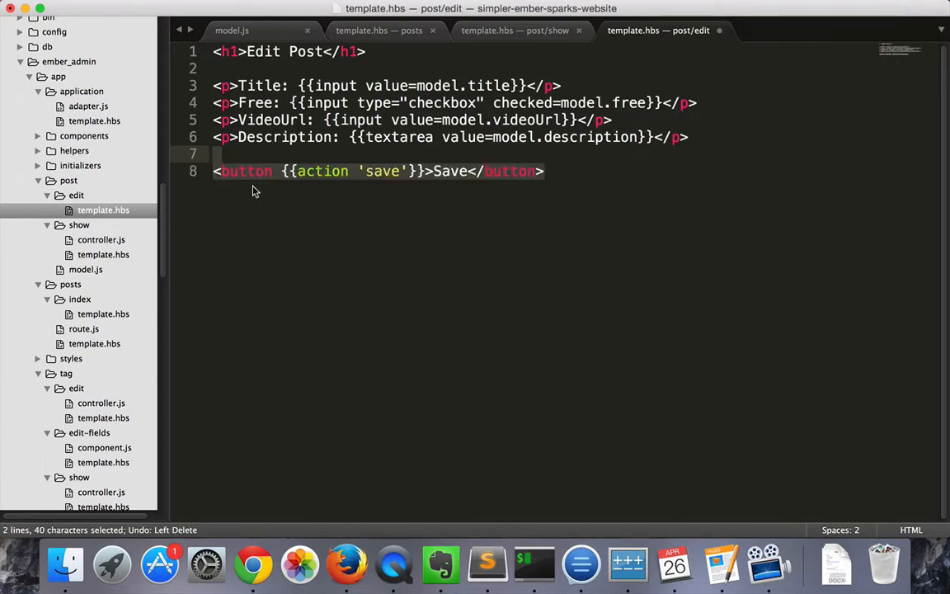
left_click(511, 171)
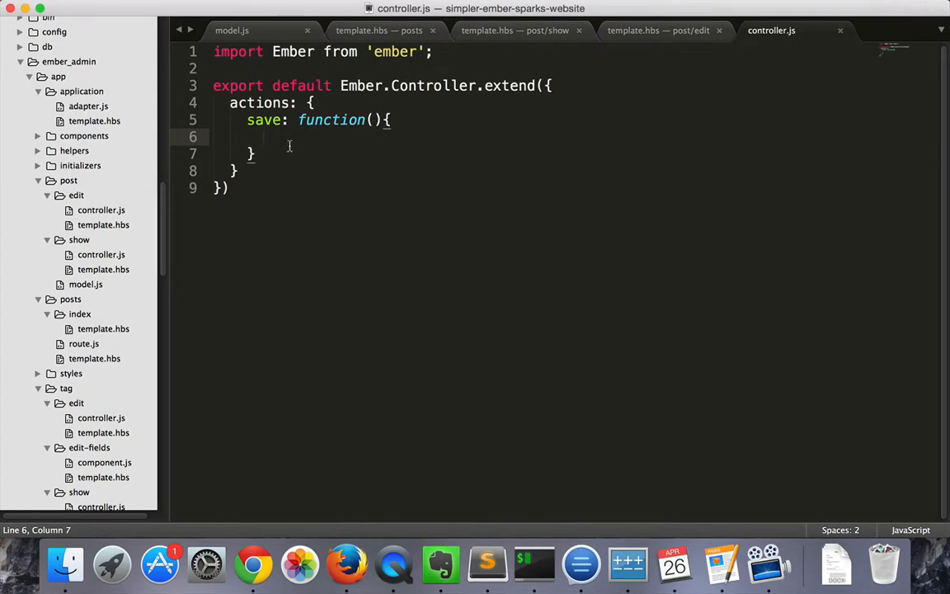
Write this.get('model').save().then(...) in the save action and save controller.js
type("this.get('m')")
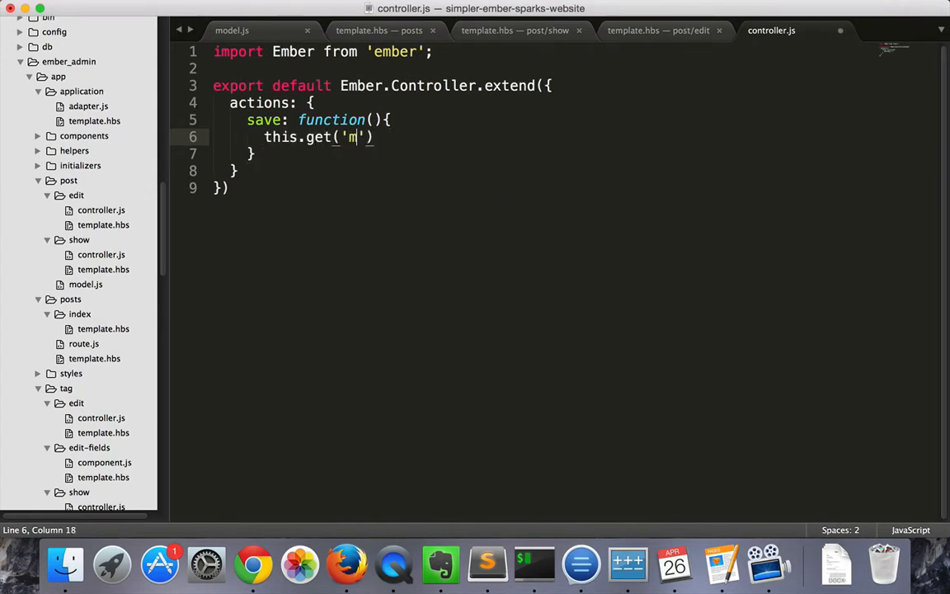
type("odel').save()")
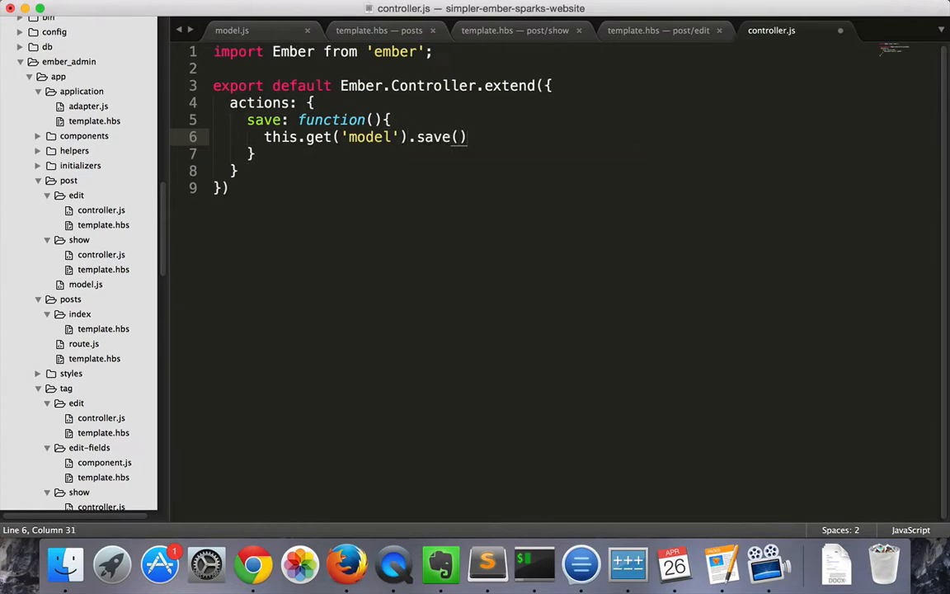
type(".then(()=>{")
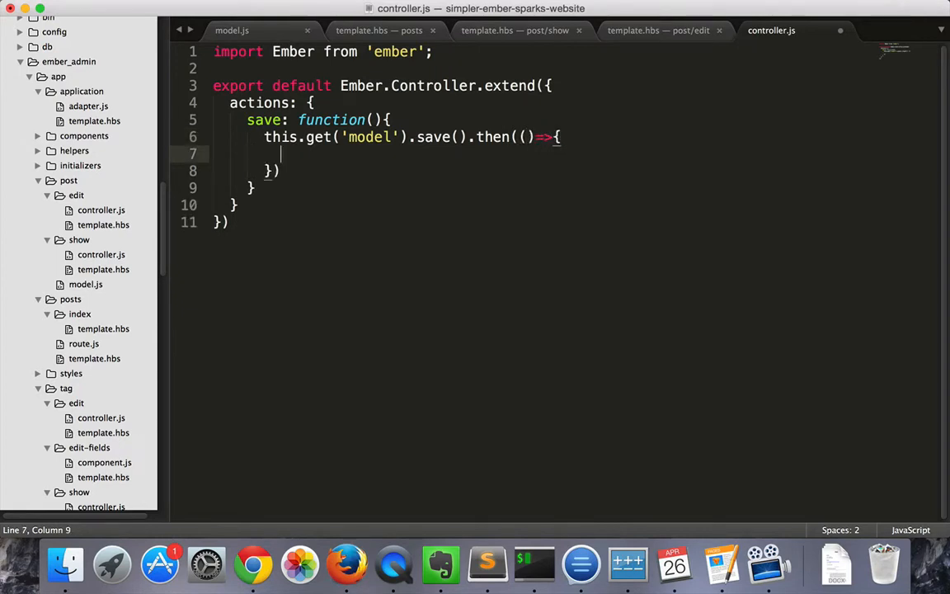
key("cmd+s")
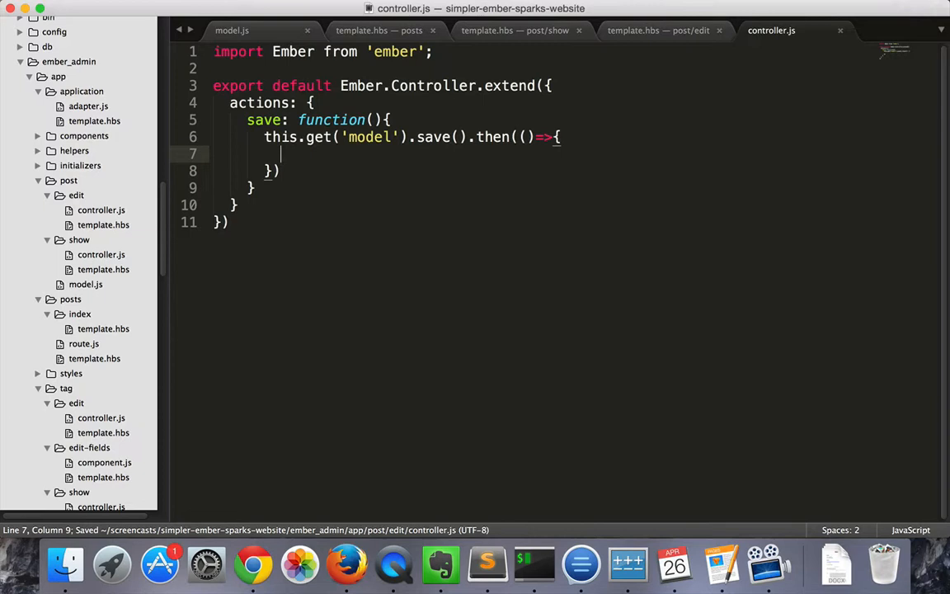
Inside then, add this.transitionToRoute('post.show', this.get('model'))
type("this.tran")
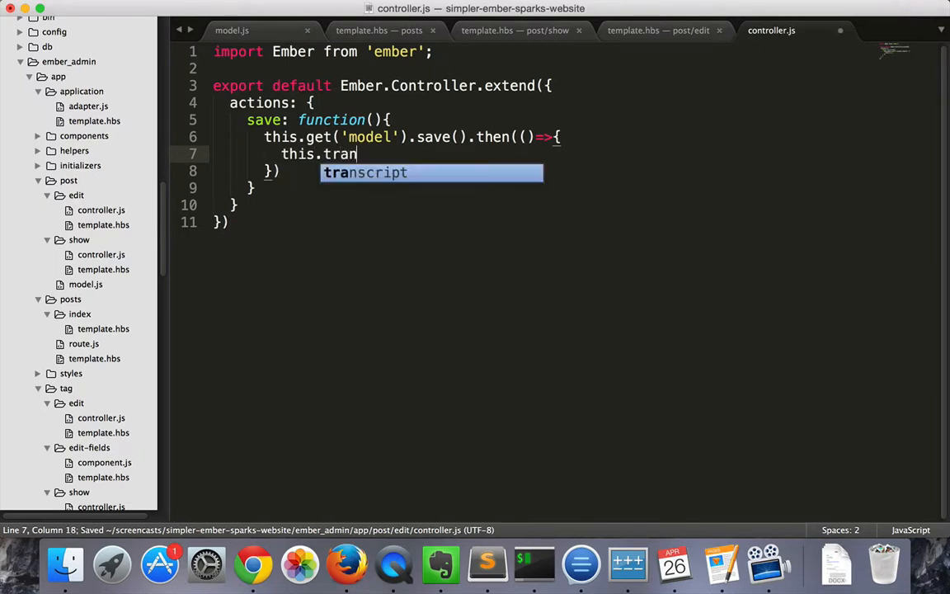
type("sitionTor")
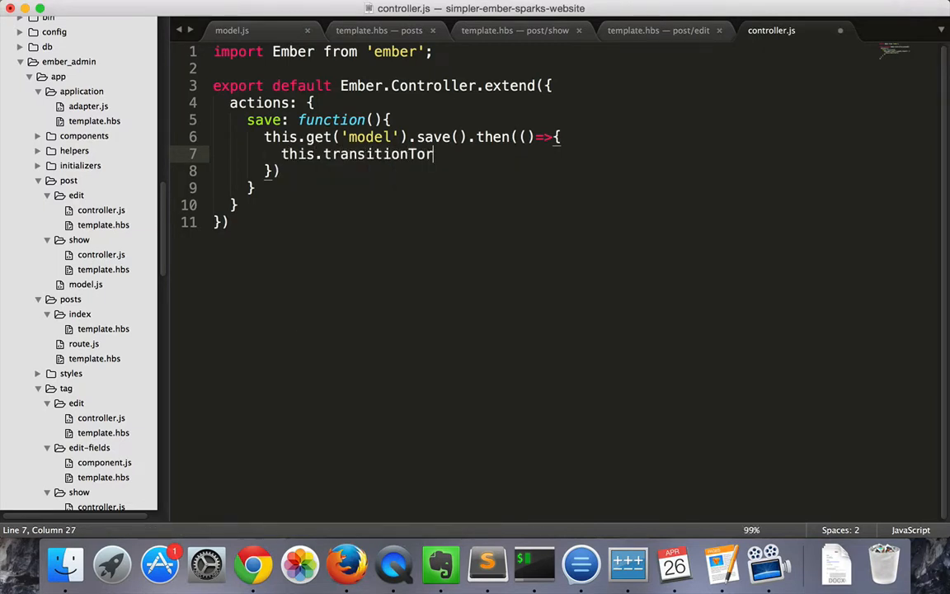
type("Route('')")
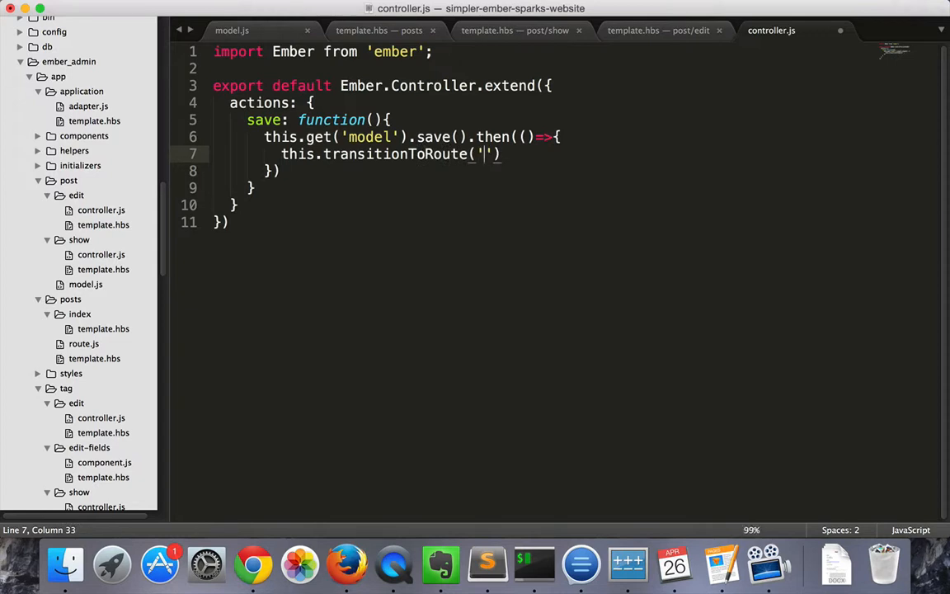
type("post.show")
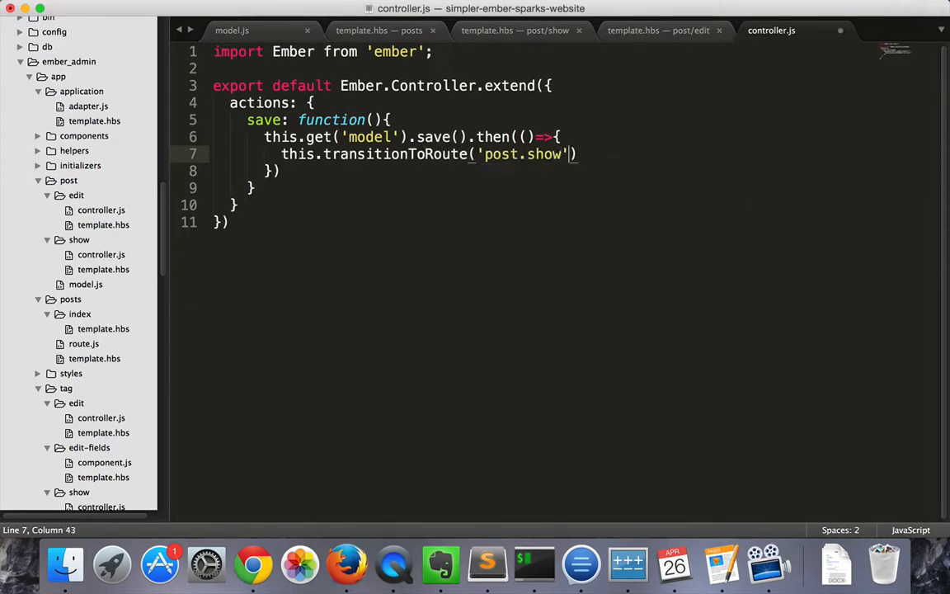
type(", this.get('model')")
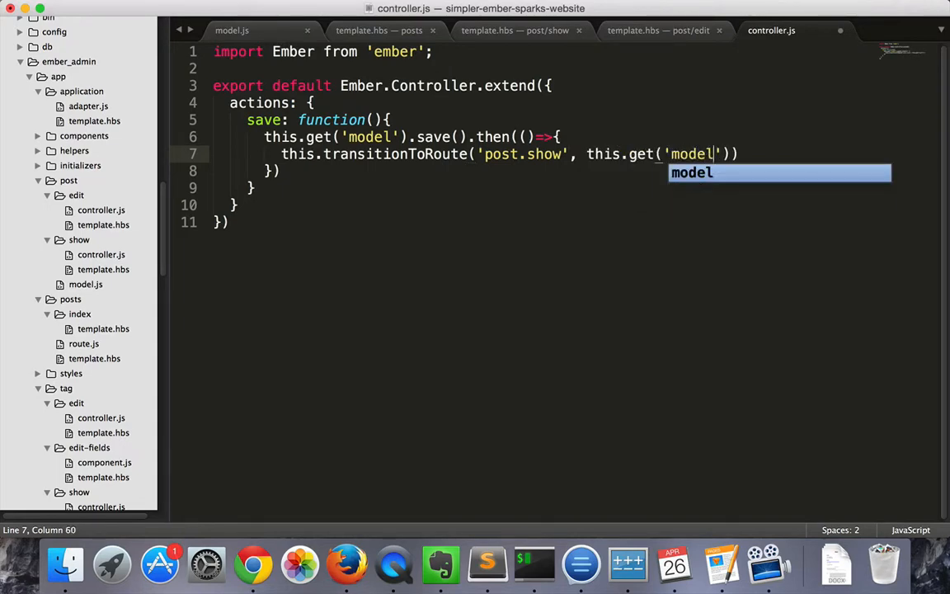
left_click(252, 564)
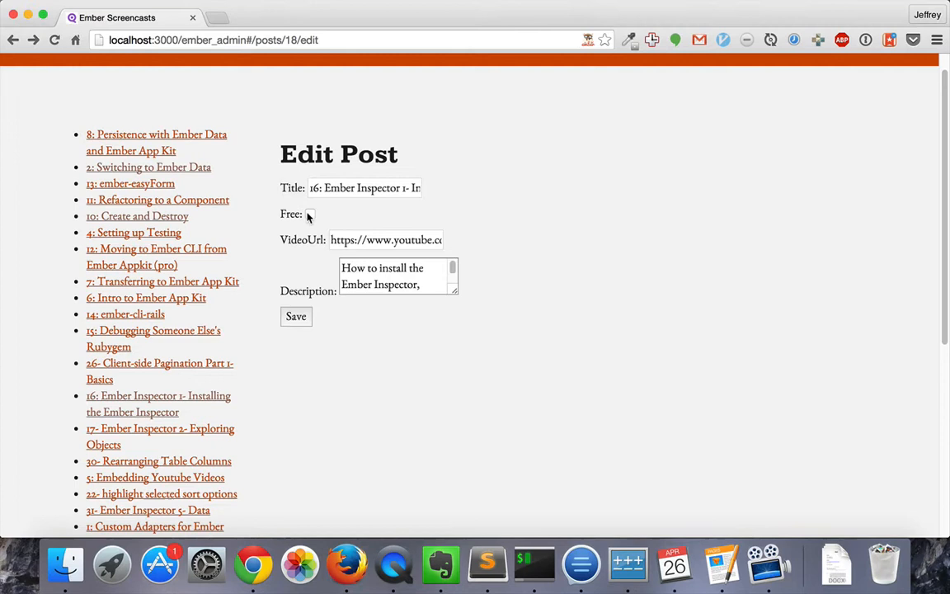
Tick the Free checkbox on Ember Inspector 1 and save, landing on Show Post with Free: true
left_click(311, 214)
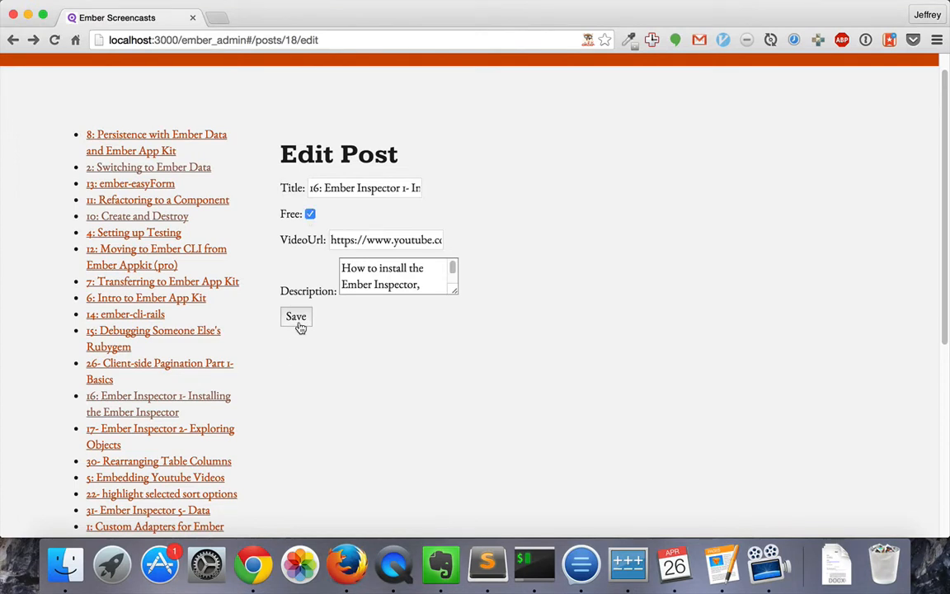
left_click(295, 317)
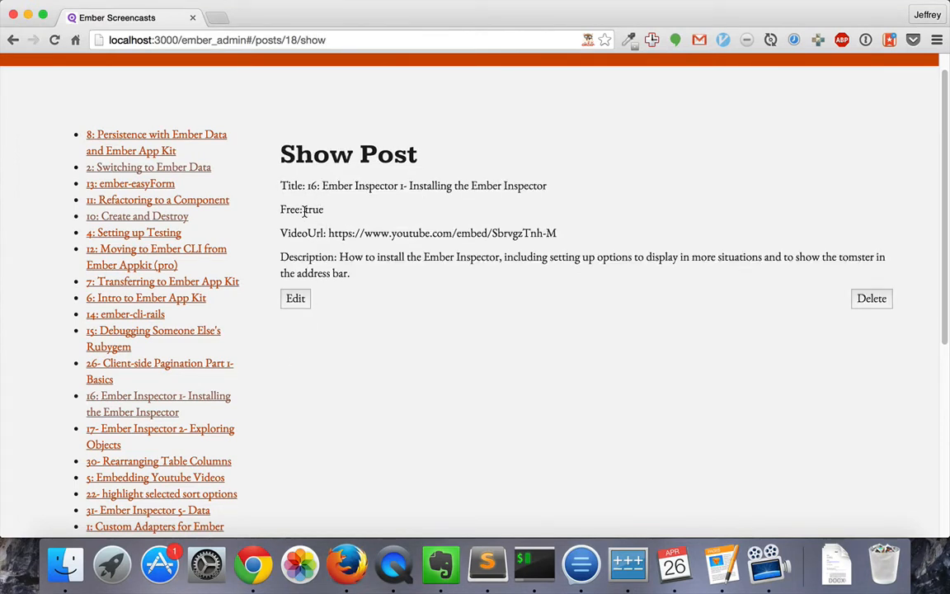